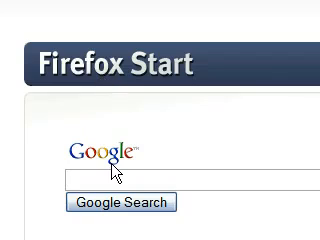
# - Run a Google search for 'dev c++' to reach the Bloodshed Dev-C++ page
pyautogui.write('dev c++')
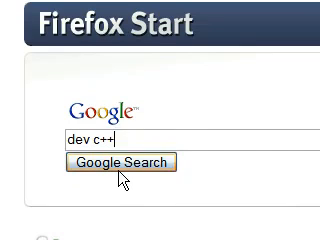
pyautogui.click(121, 163)
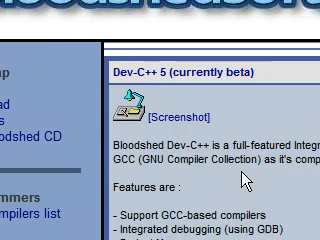
# - Scroll the Dev-C++ overview and follow the 'Go to Download Page' link
pyautogui.scroll(-3)
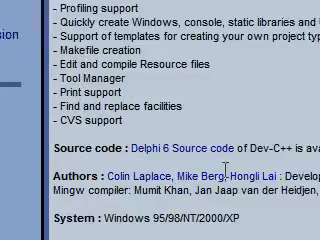
pyautogui.scroll(-3)
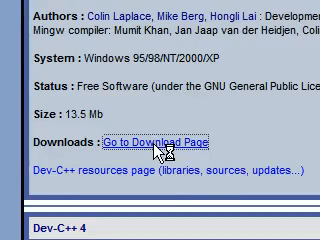
pyautogui.click(170, 140)
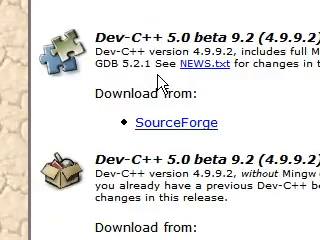
pyautogui.scroll(3)
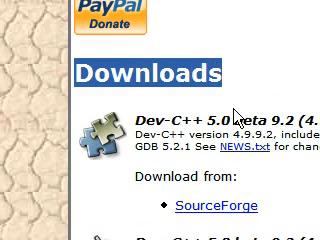
pyautogui.scroll(-3)
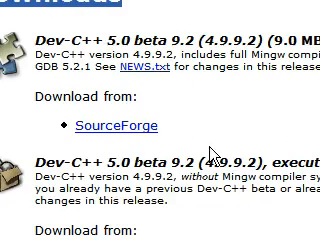
pyautogui.scroll(-3)
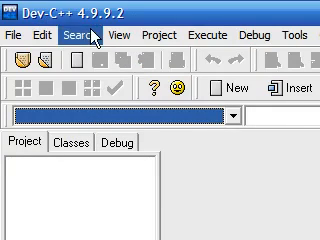
# - Open the File menu in Dev-C++ 4.9.9.2 to show the New options
pyautogui.click(16, 35)
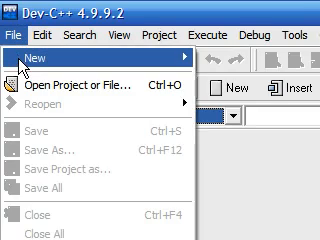